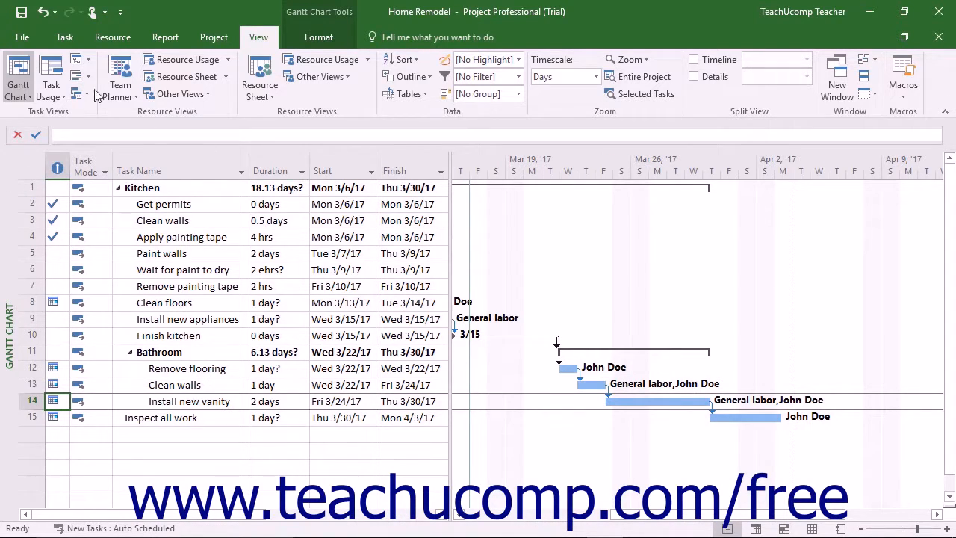
- Show the list of built-in views from the Task ribbon over the Gantt chart
{"action": "left_click", "coordinate": [65, 36]}
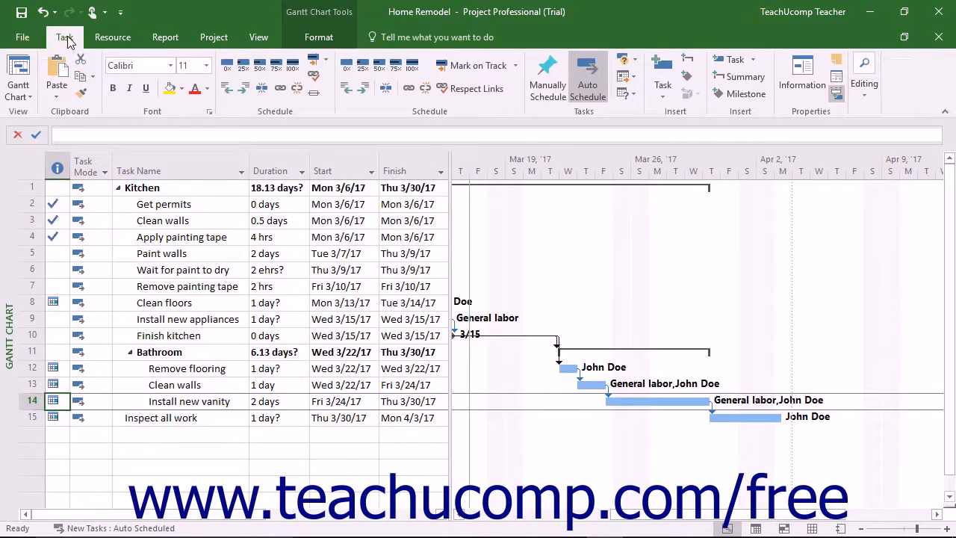
{"action": "mouse_move", "coordinate": [18, 82]}
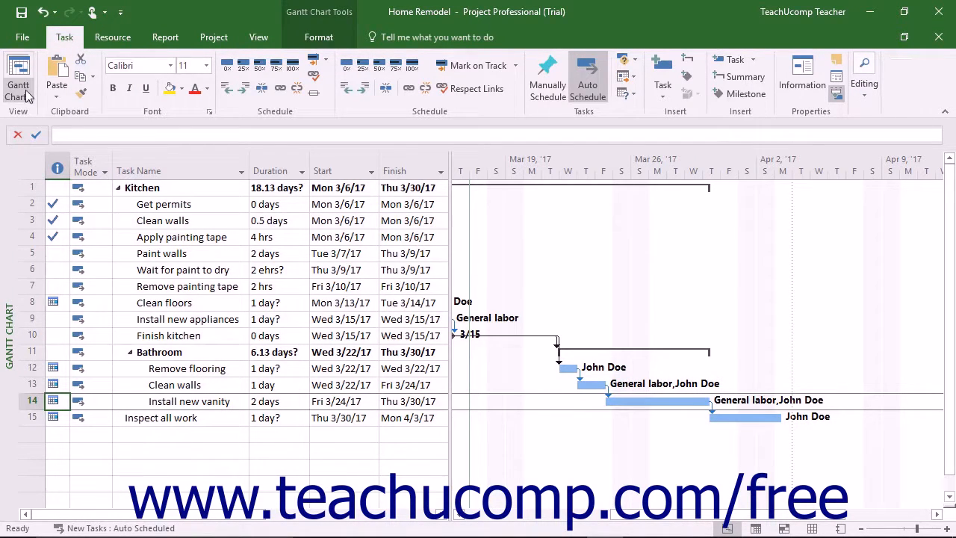
{"action": "mouse_move", "coordinate": [18, 74]}
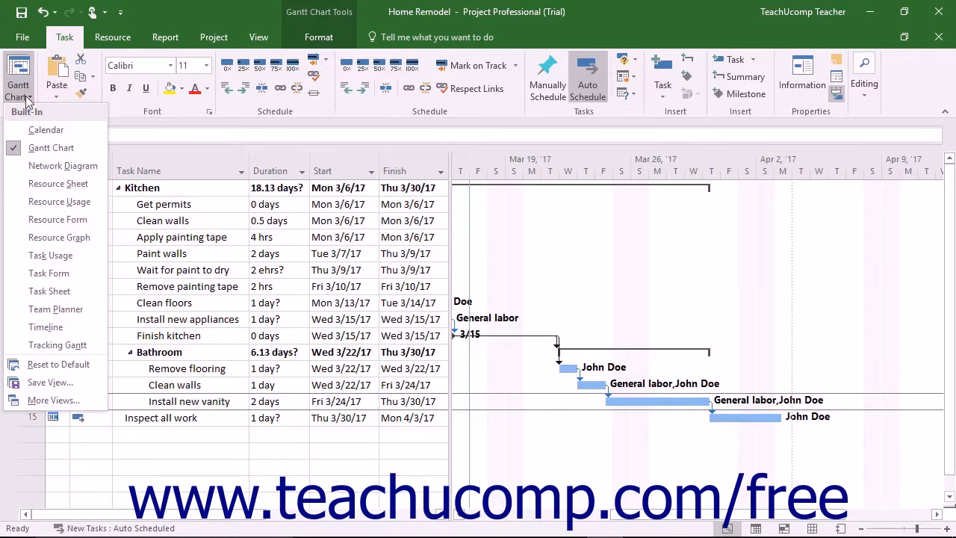
{"action": "mouse_move", "coordinate": [51, 253]}
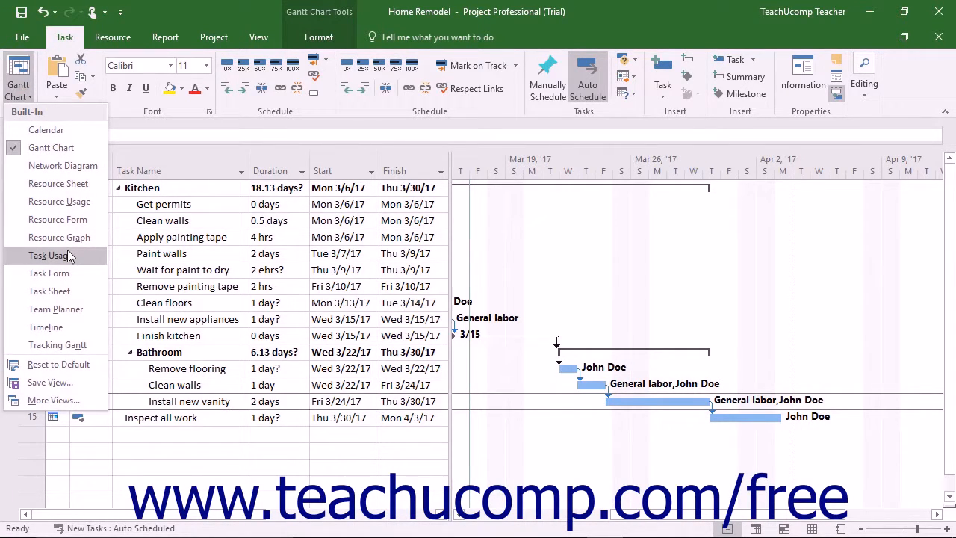
- Switch to Task Usage view and select John Doe's assignment under Install new vanity
{"action": "left_click", "coordinate": [47, 254]}
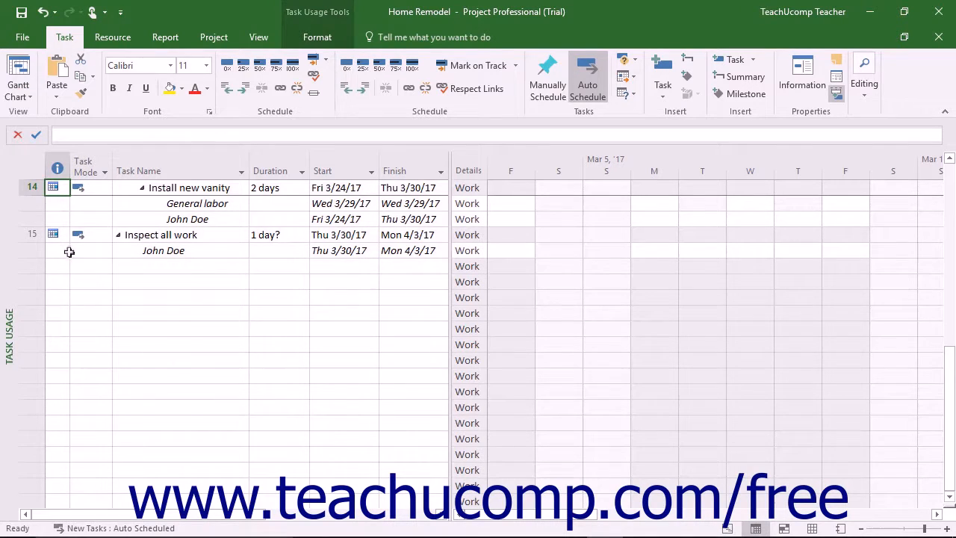
{"action": "left_click", "coordinate": [33, 218]}
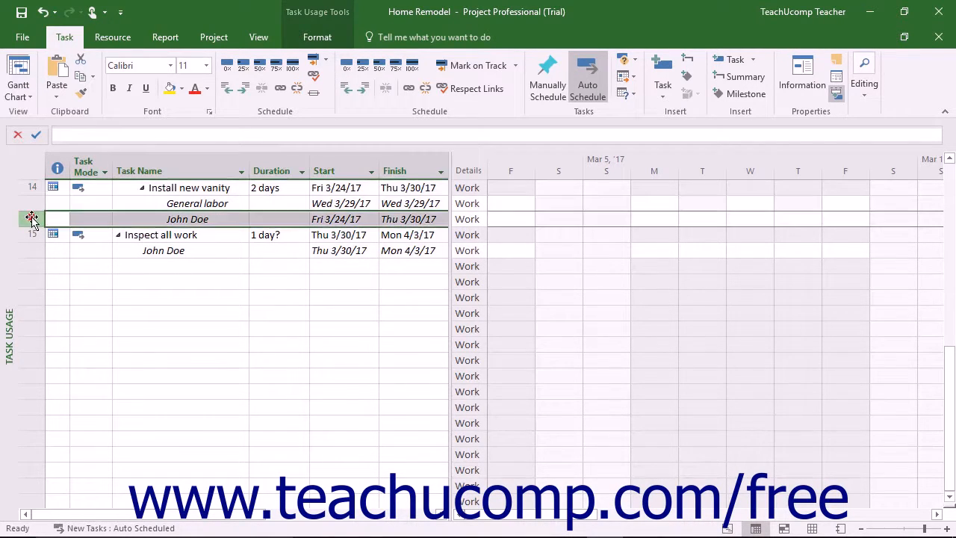
{"action": "left_click", "coordinate": [128, 87]}
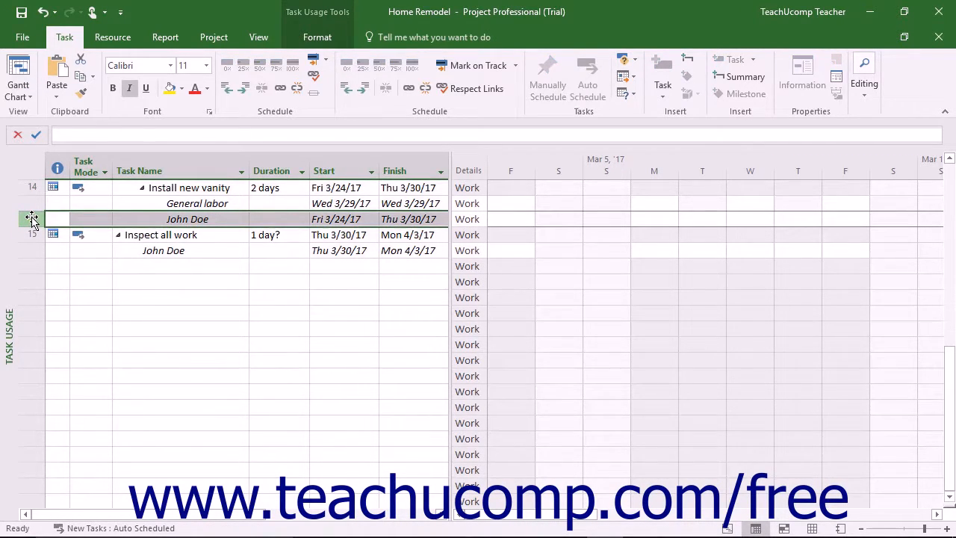
{"action": "mouse_move", "coordinate": [317, 35]}
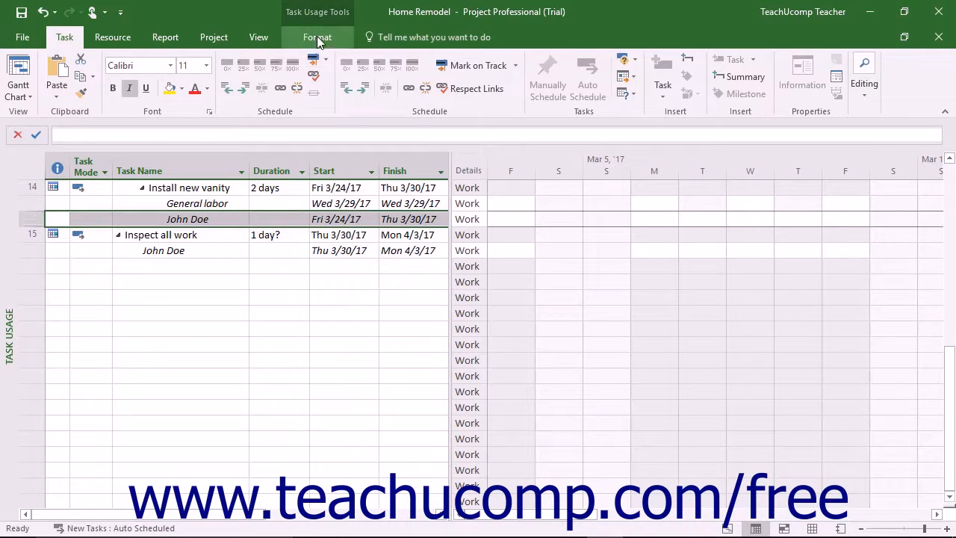
- Show Assignment Information for John Doe on Install new vanity (16h work, Flat contour)
{"action": "left_click", "coordinate": [317, 36]}
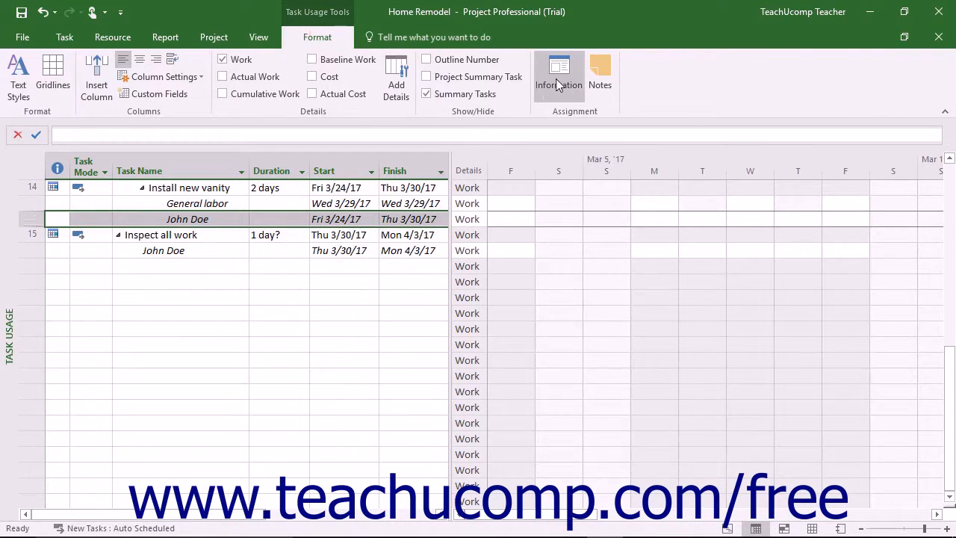
{"action": "mouse_move", "coordinate": [559, 75]}
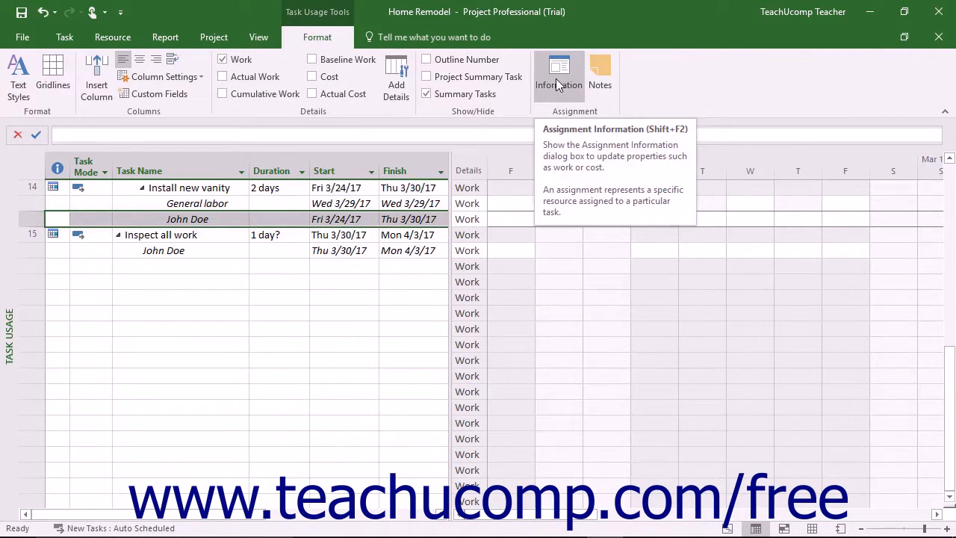
{"action": "left_click", "coordinate": [559, 74]}
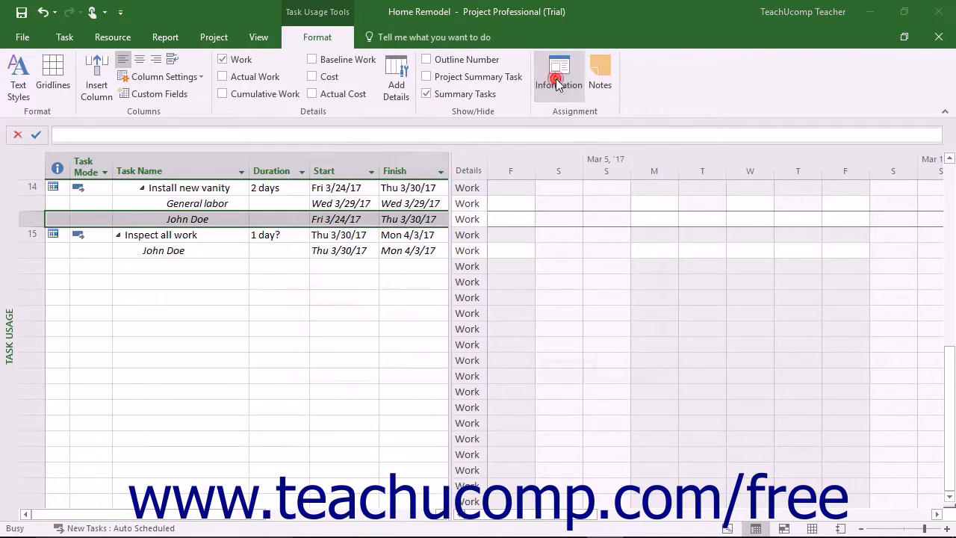
{"action": "left_click", "coordinate": [559, 74]}
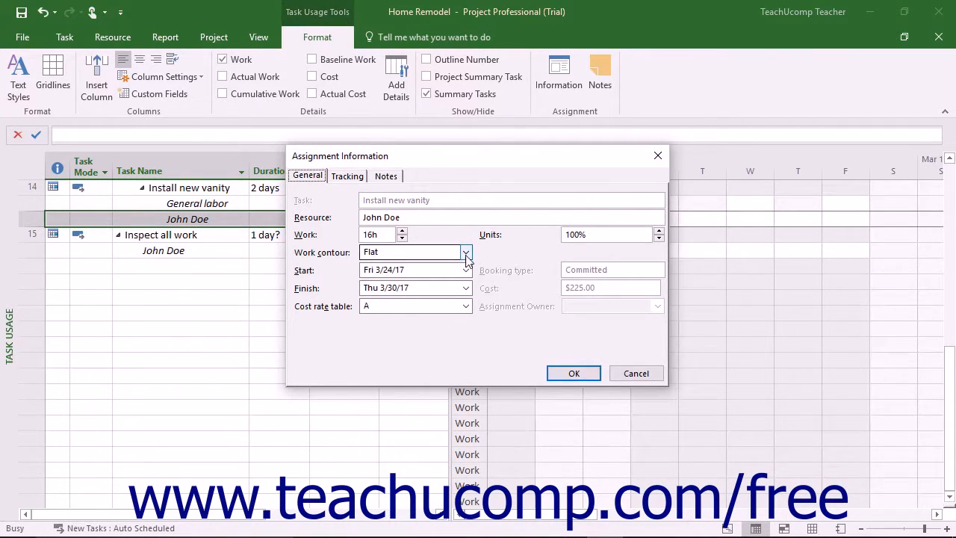
- Set the assignment's work contour to Bell, stretching the task to 4 days ending Tue 4/4/17
{"action": "left_click", "coordinate": [466, 251]}
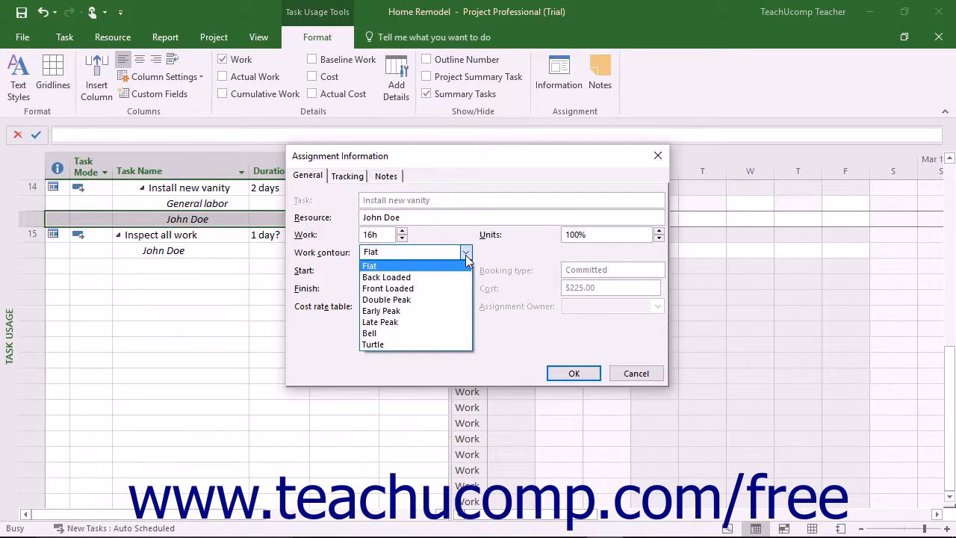
{"action": "mouse_move", "coordinate": [391, 333]}
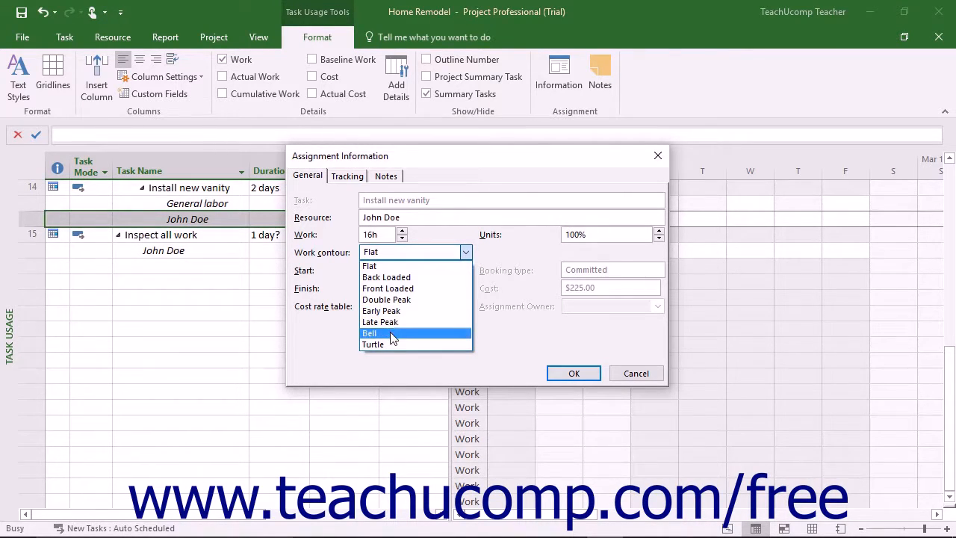
{"action": "left_click", "coordinate": [369, 333]}
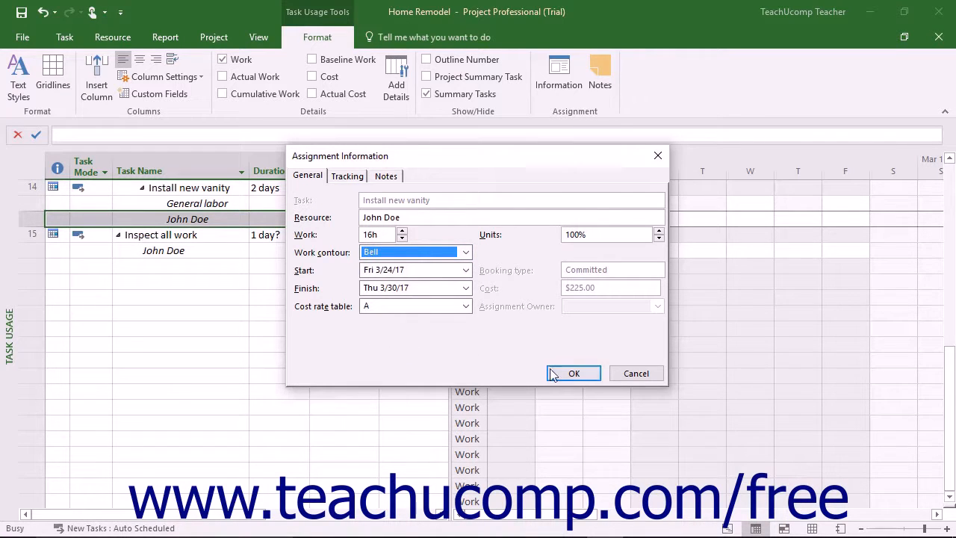
{"action": "mouse_move", "coordinate": [574, 374]}
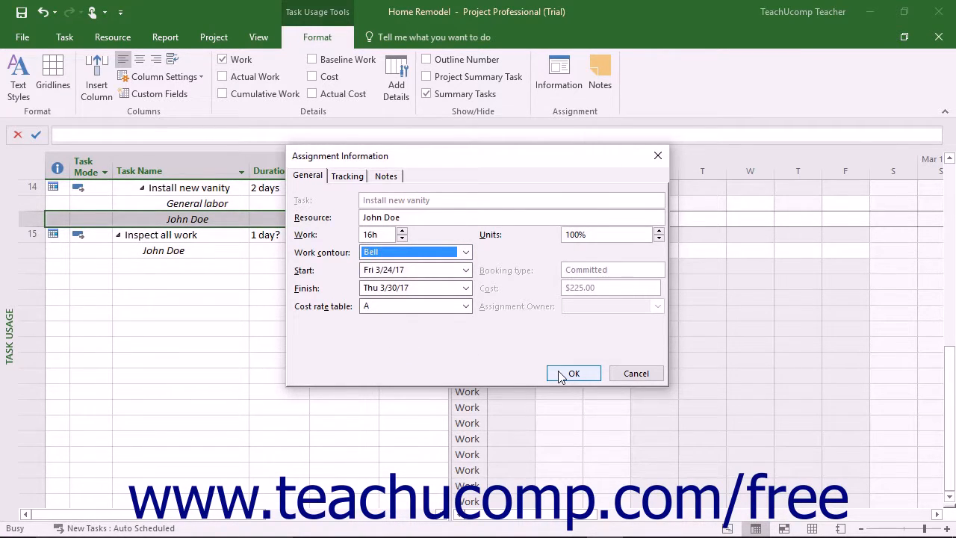
{"action": "left_click", "coordinate": [574, 373]}
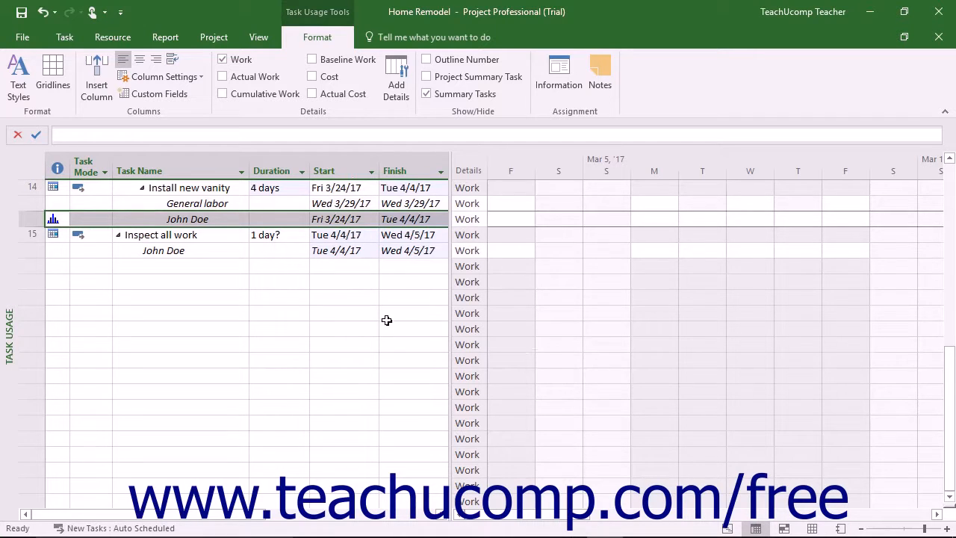